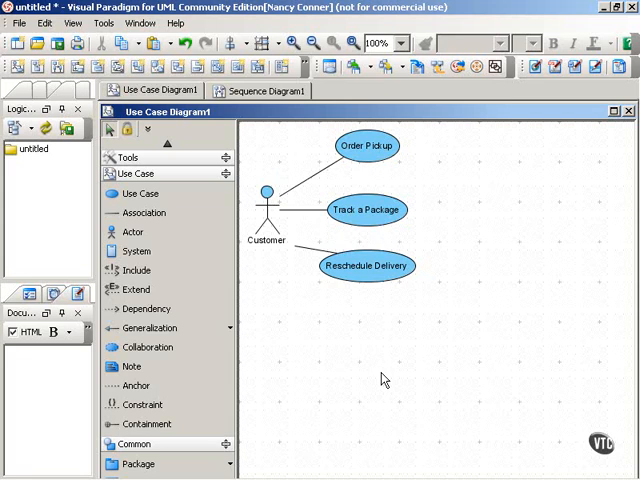
mouse_move(413, 331)
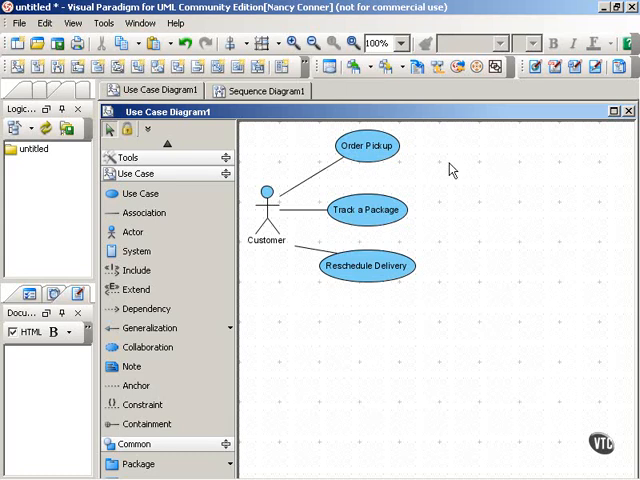
mouse_move(408, 331)
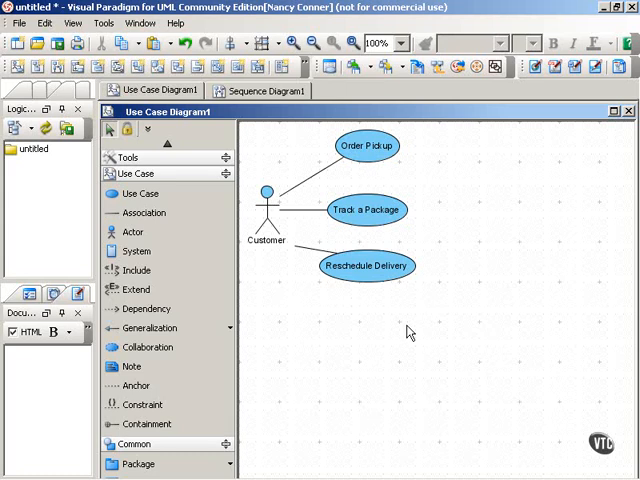
mouse_move(415, 328)
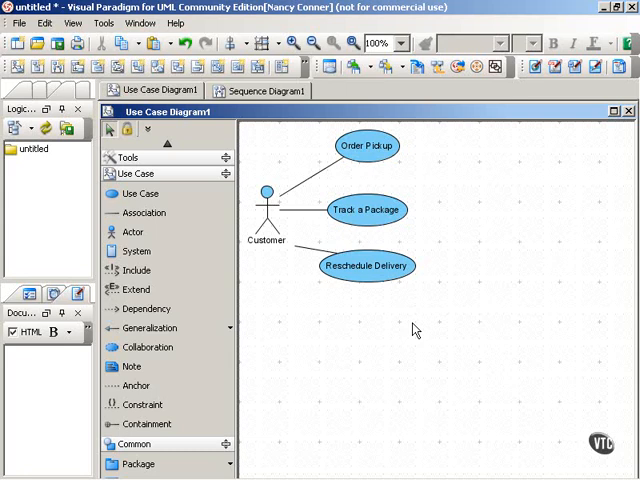
mouse_move(265, 260)
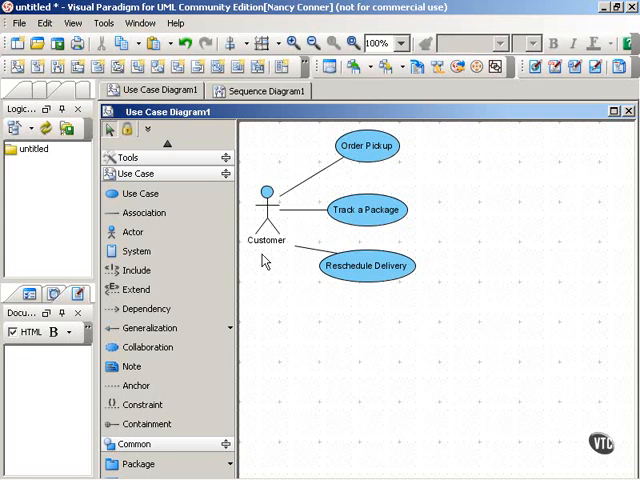
mouse_move(265, 277)
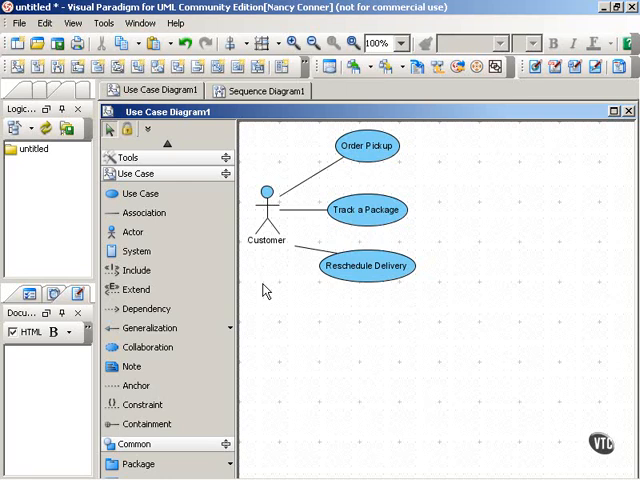
mouse_move(322, 315)
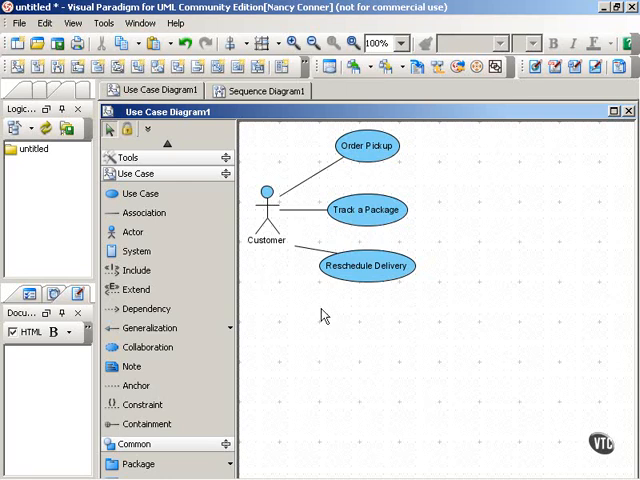
mouse_move(268, 282)
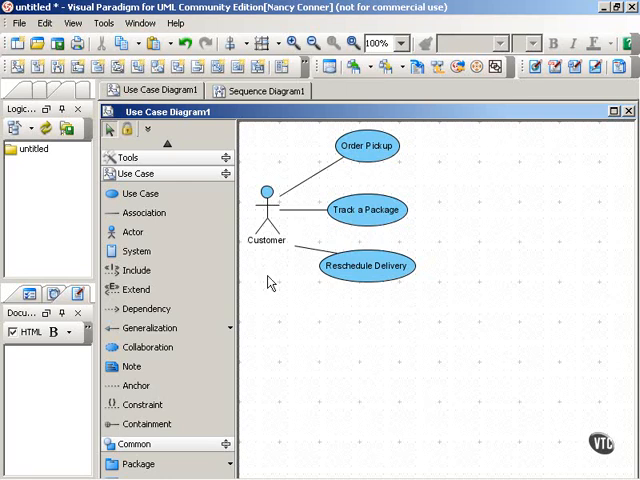
mouse_move(433, 146)
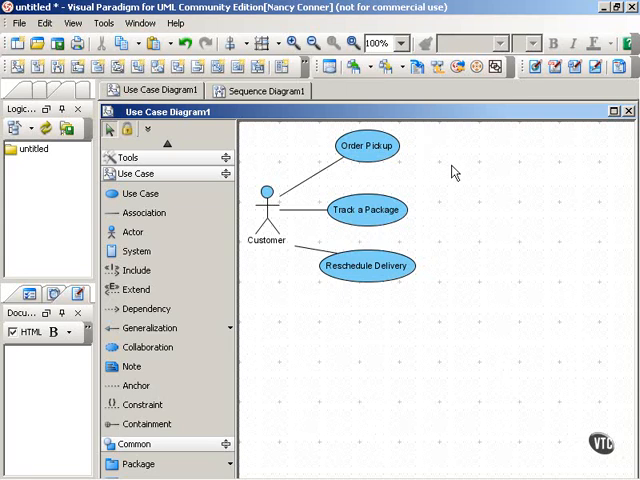
mouse_move(422, 293)
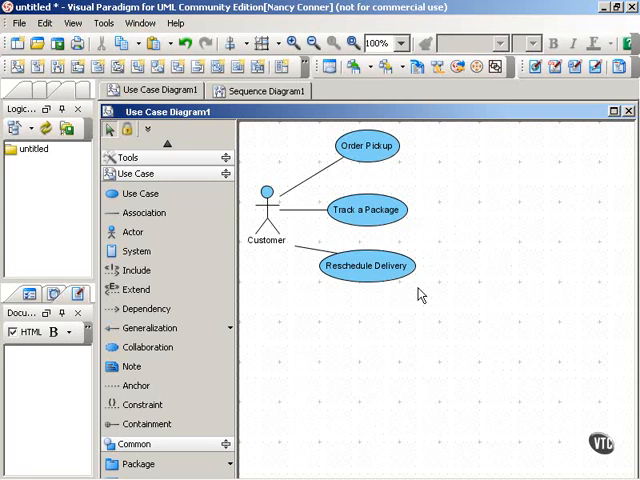
mouse_move(428, 296)
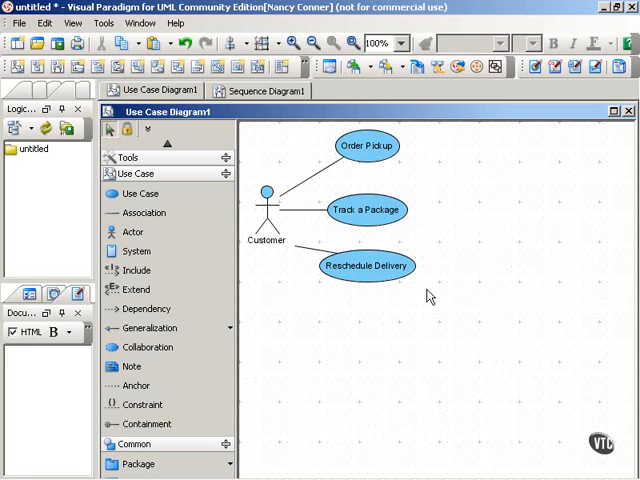
mouse_move(444, 281)
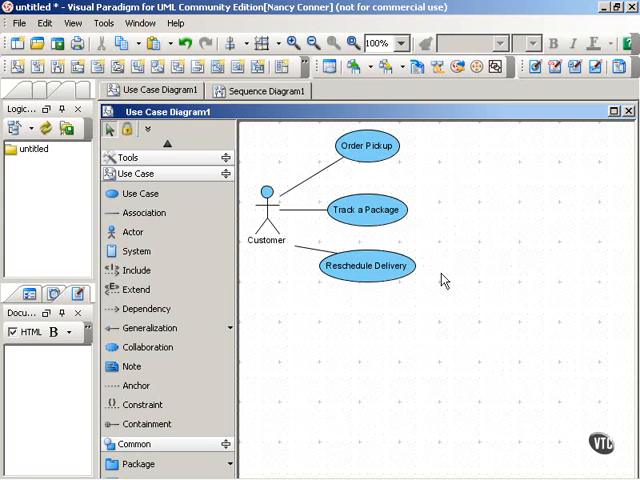
mouse_move(385, 124)
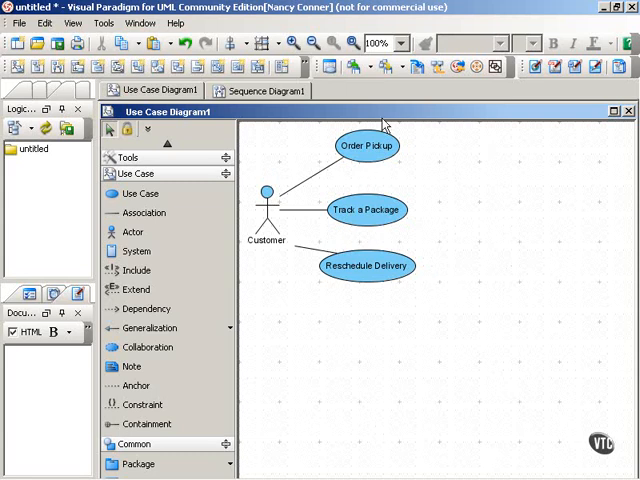
mouse_move(498, 203)
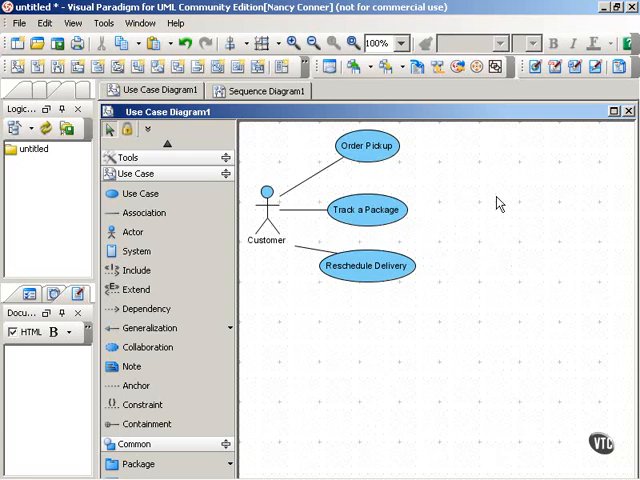
mouse_move(464, 219)
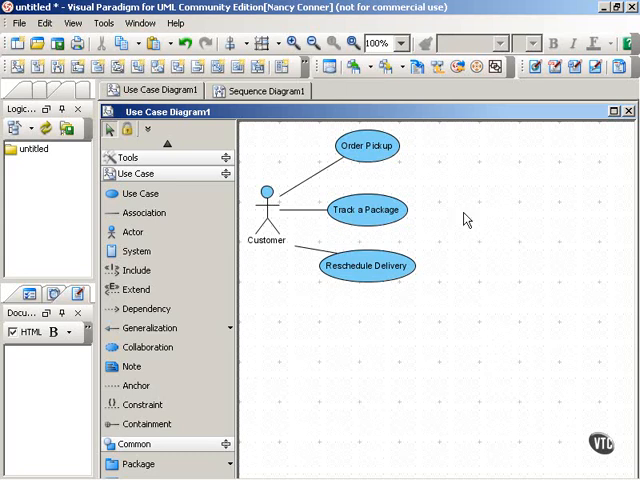
mouse_move(445, 222)
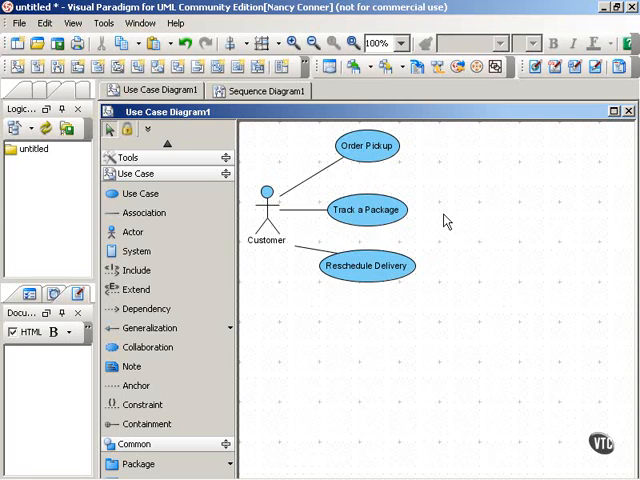
mouse_move(434, 230)
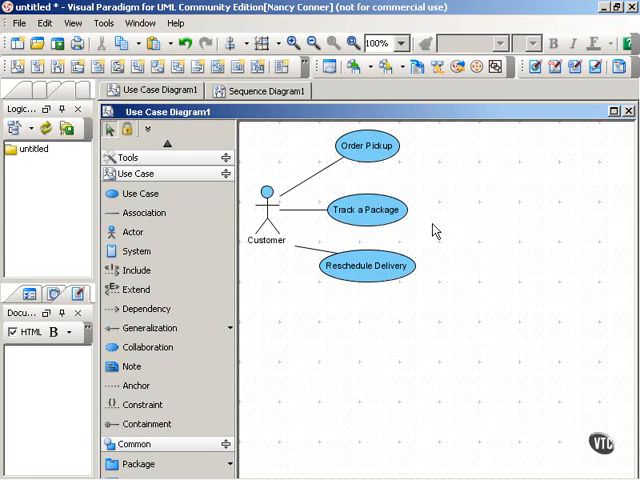
mouse_move(425, 228)
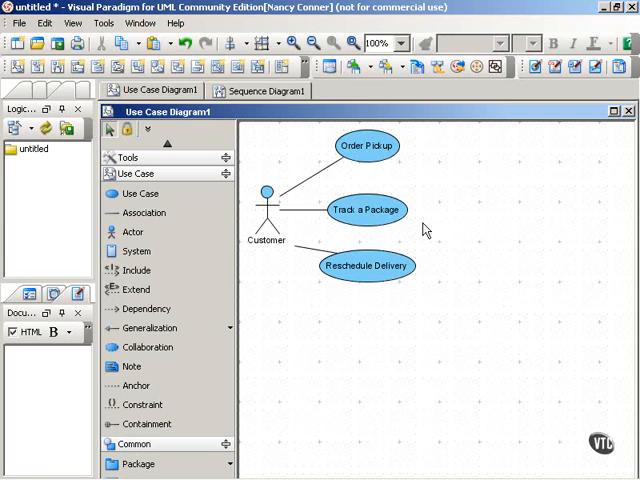
mouse_move(333, 128)
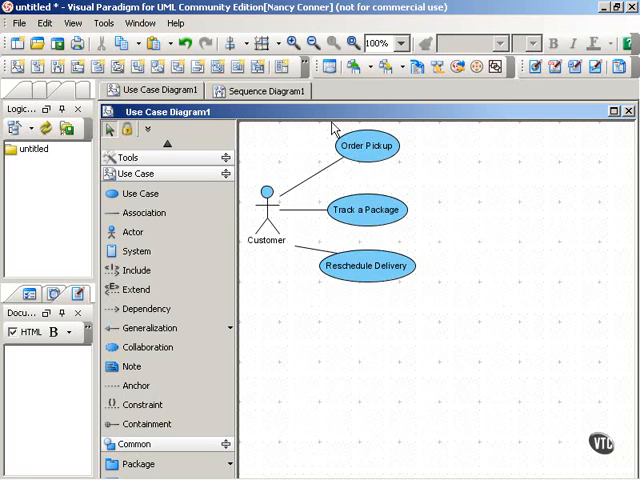
- Switch between the use case and sequence diagram tabs, ending on empty Sequence Diagram1
click(263, 90)
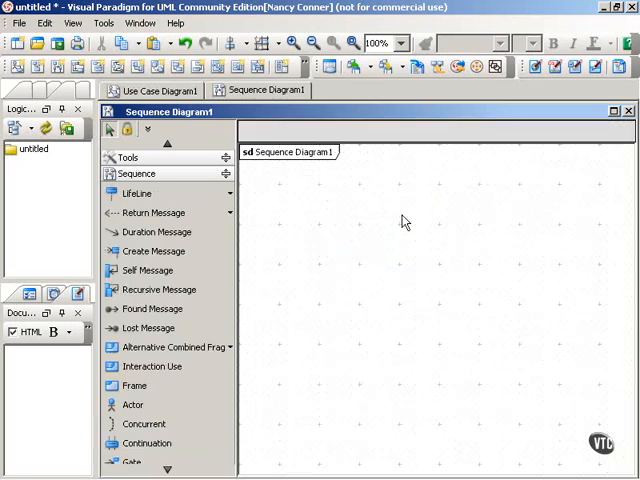
mouse_move(399, 257)
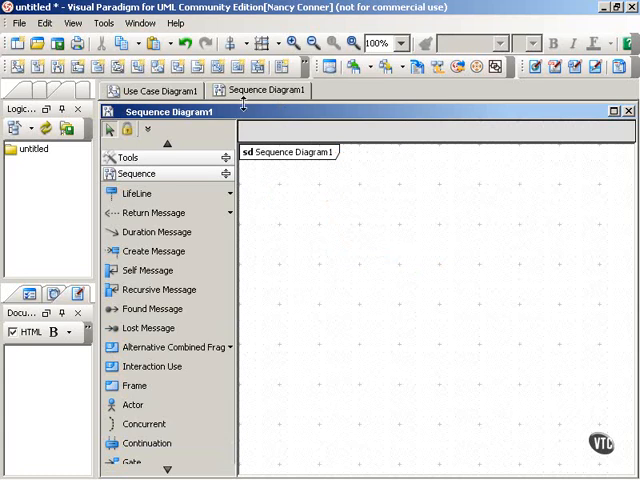
click(155, 90)
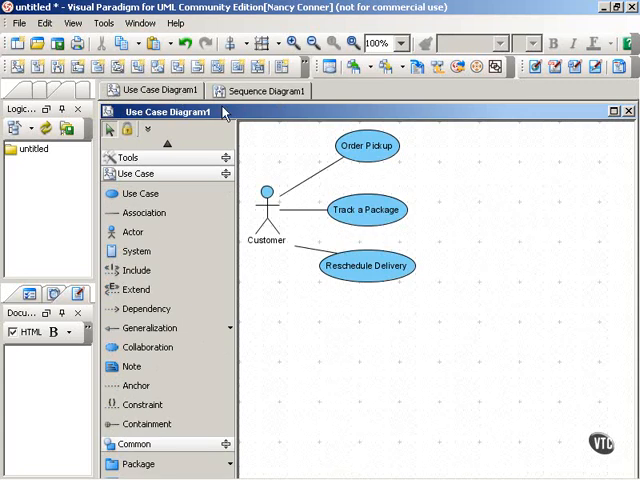
mouse_move(281, 287)
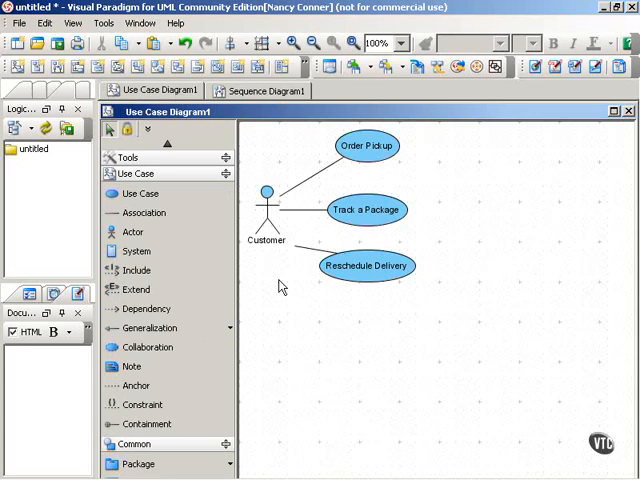
mouse_move(263, 274)
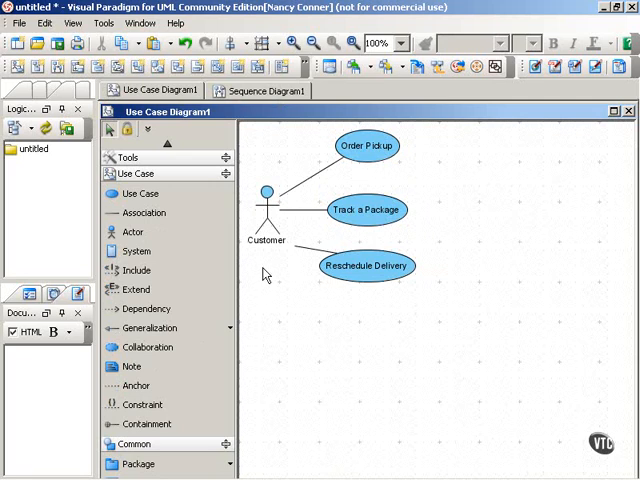
click(258, 90)
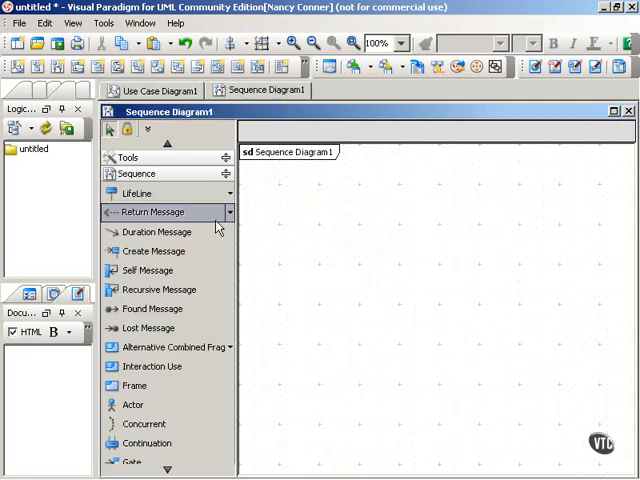
- Place lifelines Customer <<actor>>, :WebApplication and TrackingDatabase entity, then lengthen them
click(300, 191)
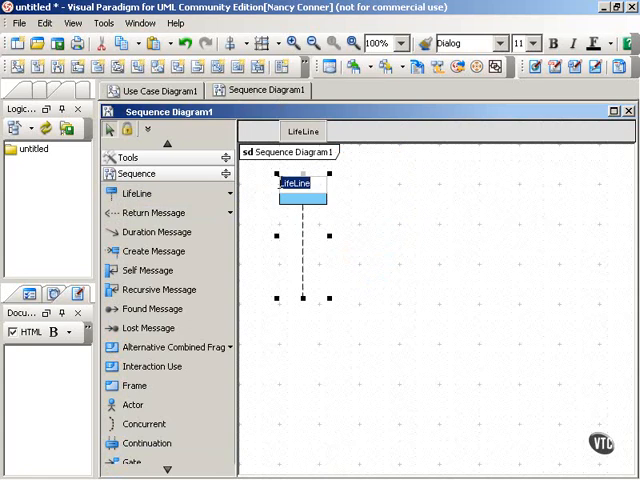
text(Customer)
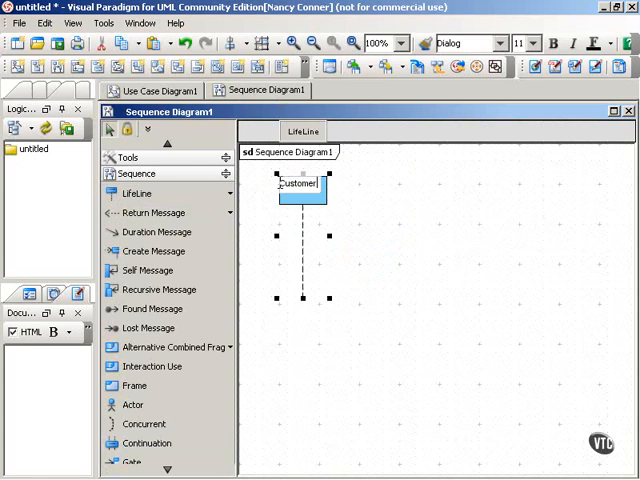
text(<<actor>>)
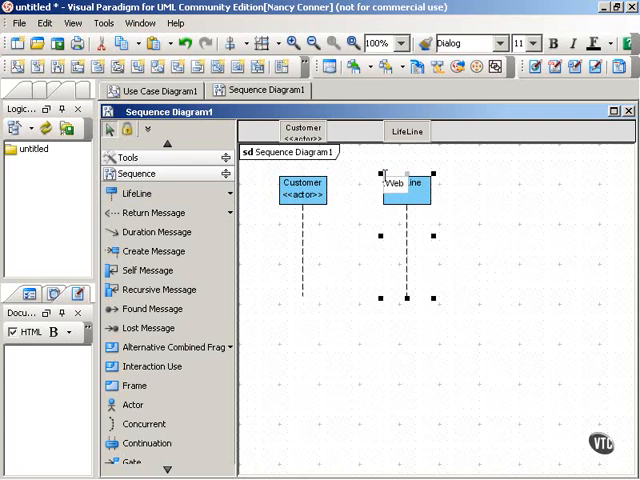
text(WebApplication)
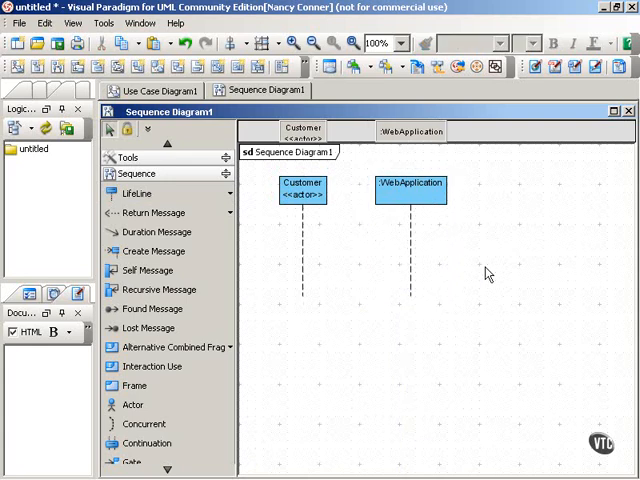
mouse_move(583, 298)
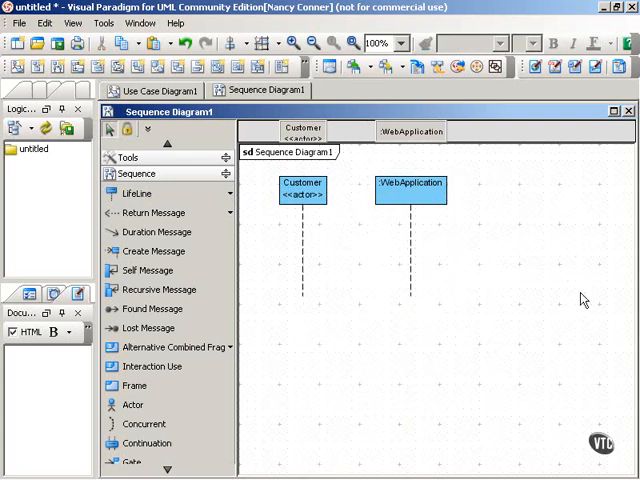
mouse_move(483, 248)
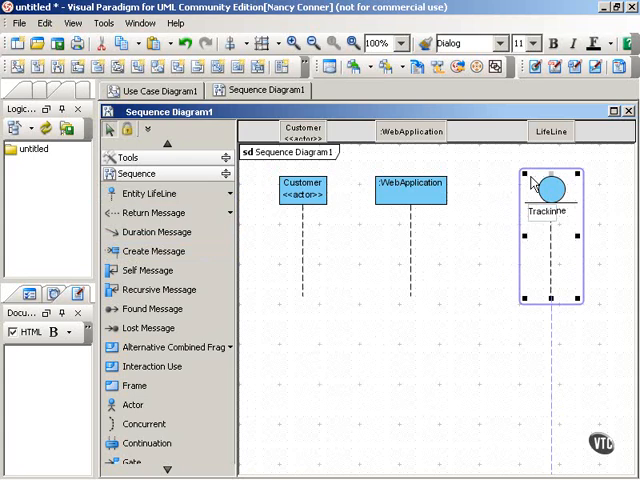
text(TrackingDatabase)
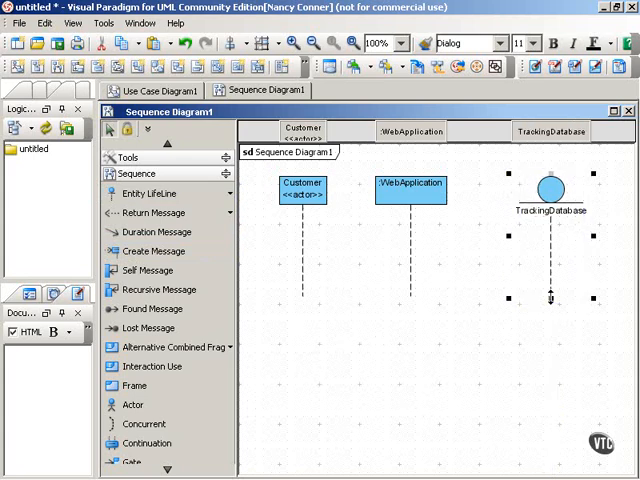
click(455, 432)
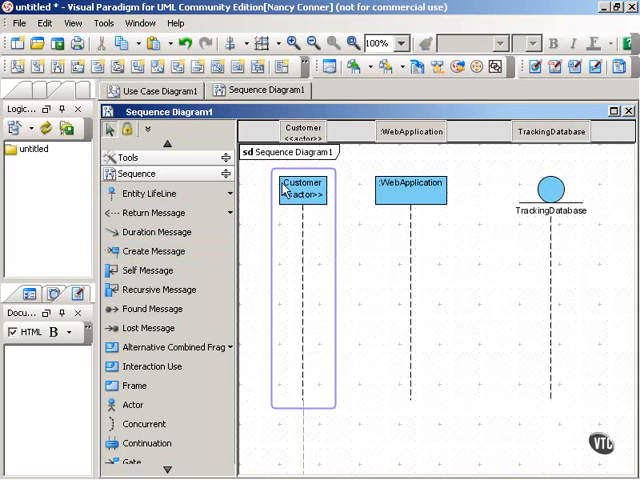
click(350, 240)
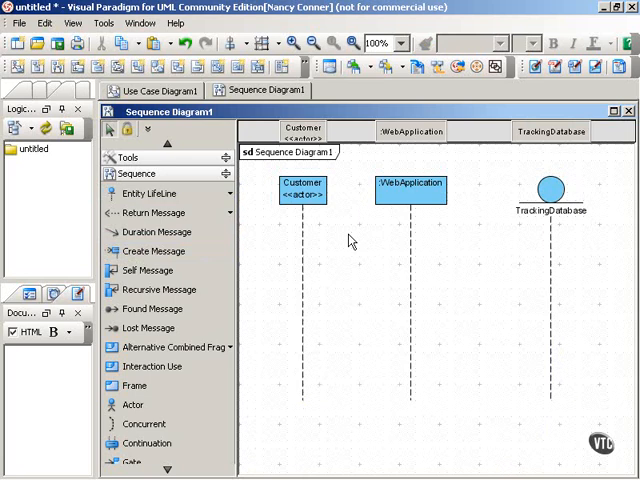
- Draw a trackPackage() message from the Customer actor to :WebApplication
click(150, 213)
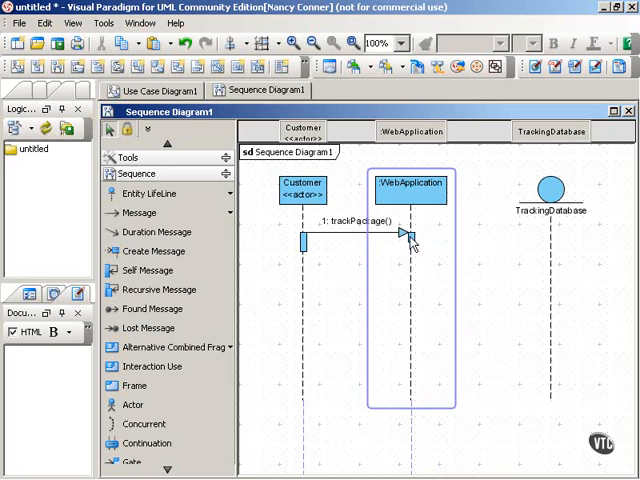
click(515, 320)
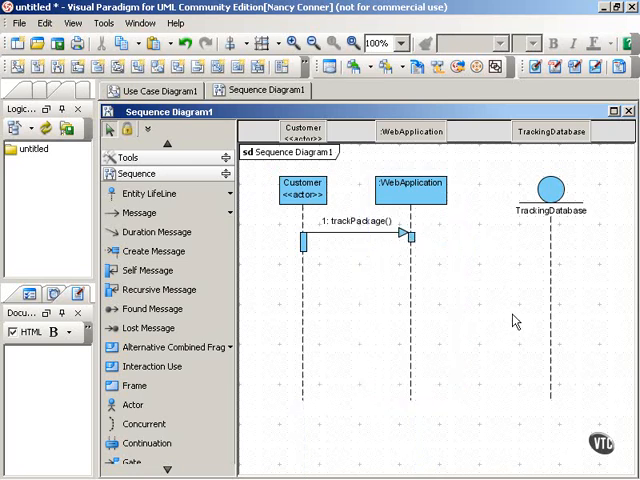
mouse_move(390, 253)
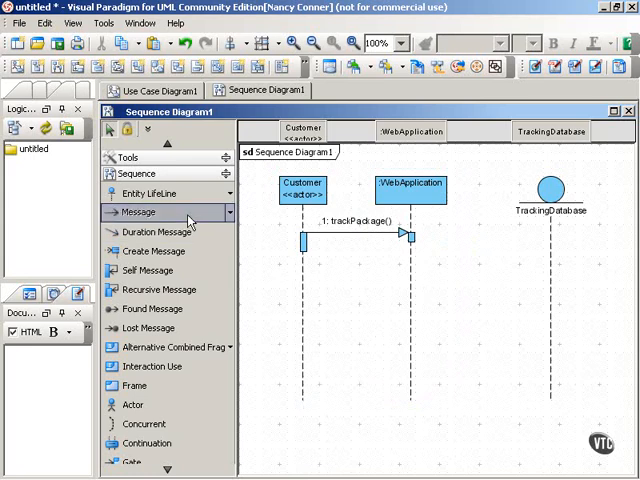
- Draw getPackageLocation() to TrackingDatabase and packageLocation returns to :WebApplication and Customer
click(412, 186)
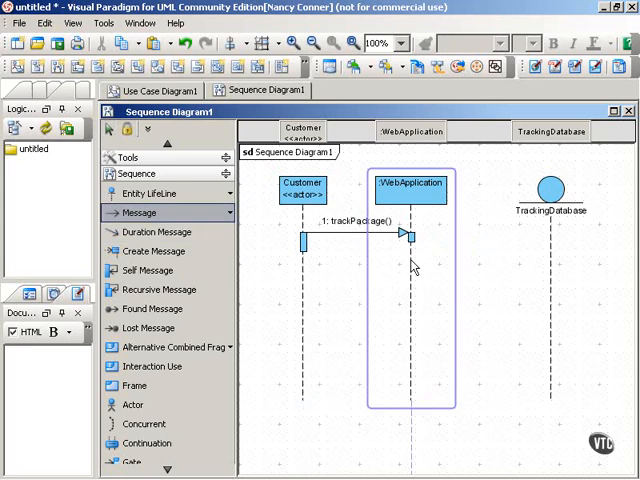
drag(410, 260, 552, 260)
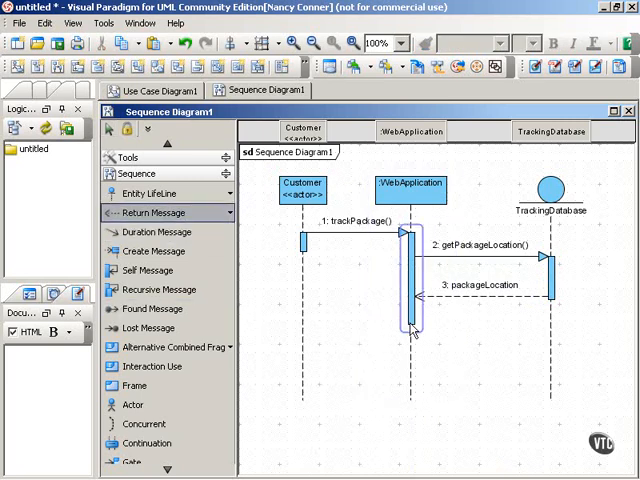
drag(410, 325, 300, 325)
text(packageLocation)
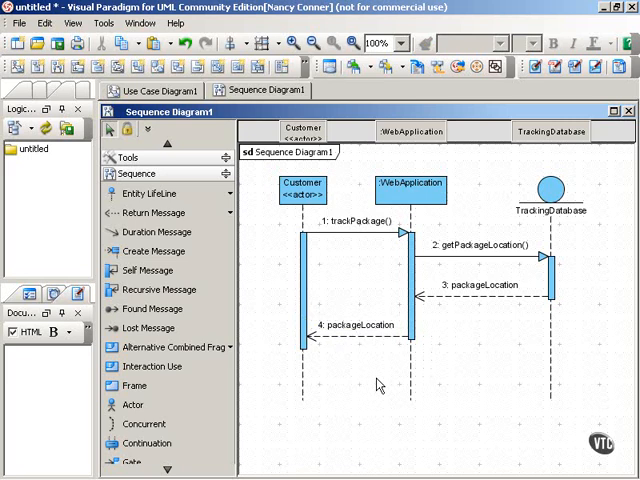
click(152, 90)
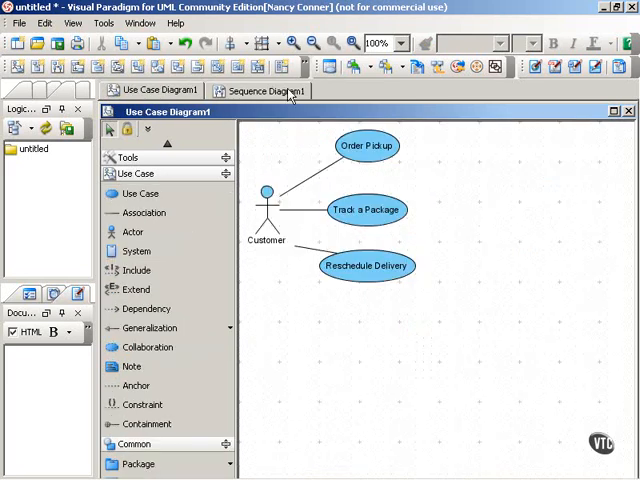
click(262, 91)
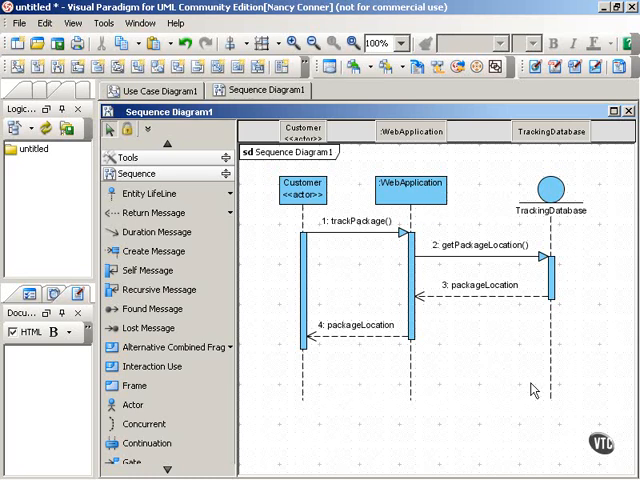
mouse_move(262, 342)
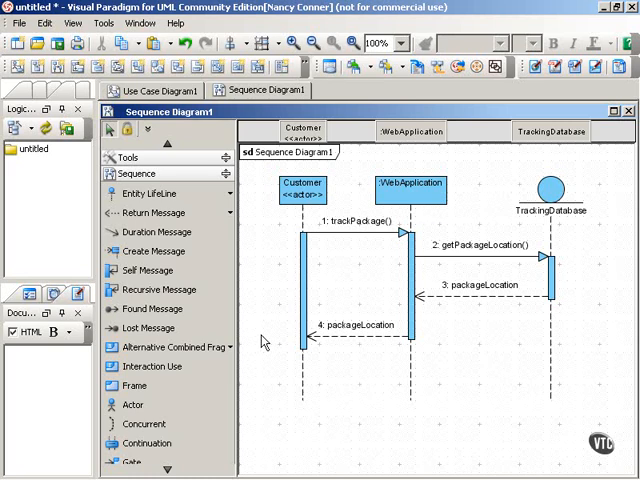
mouse_move(336, 375)
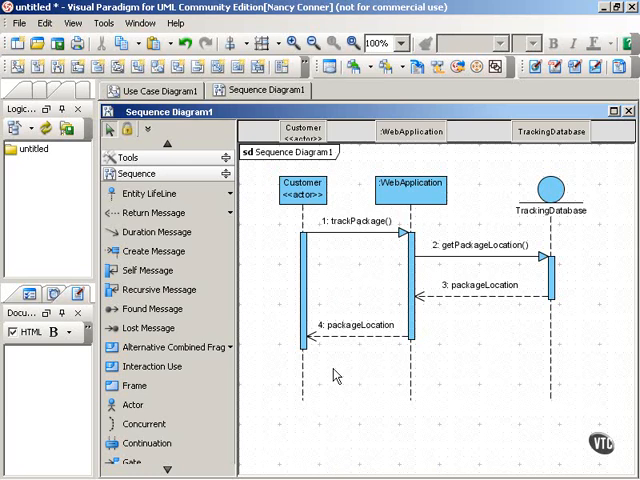